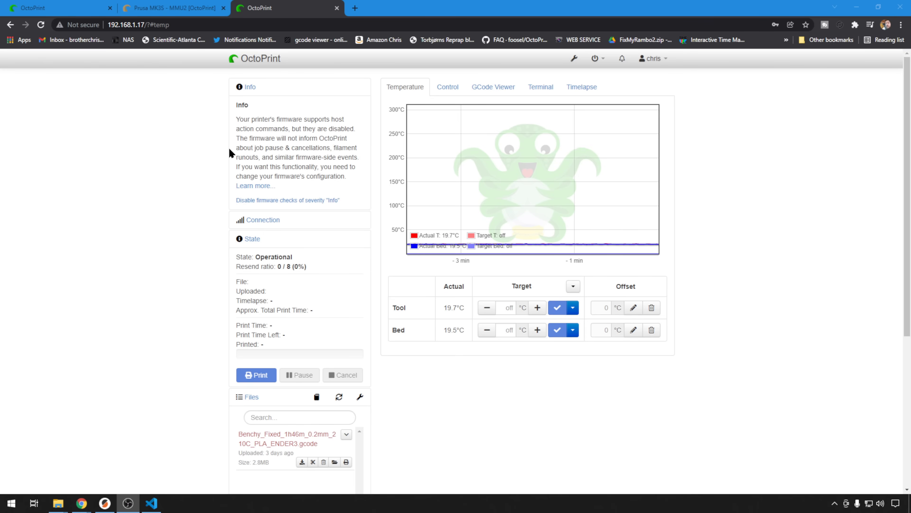
# Follow 'Learn more...' to the forum FAQ and read down to the Marlin instructions.
pyautogui.click(253, 186)
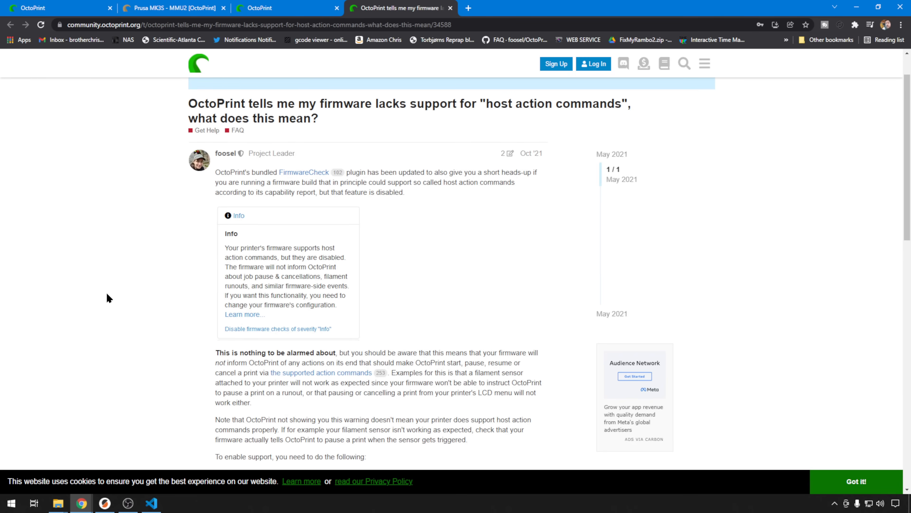
pyautogui.scroll(-3)
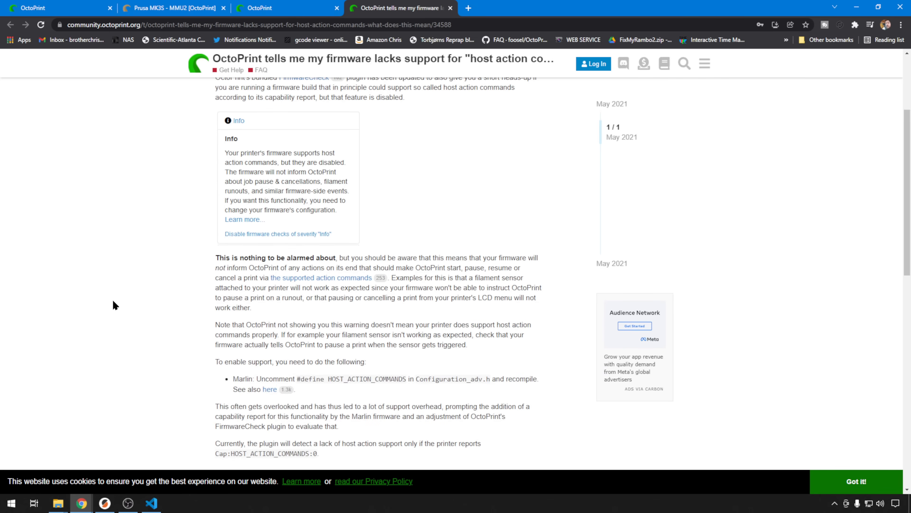
pyautogui.scroll(-3)
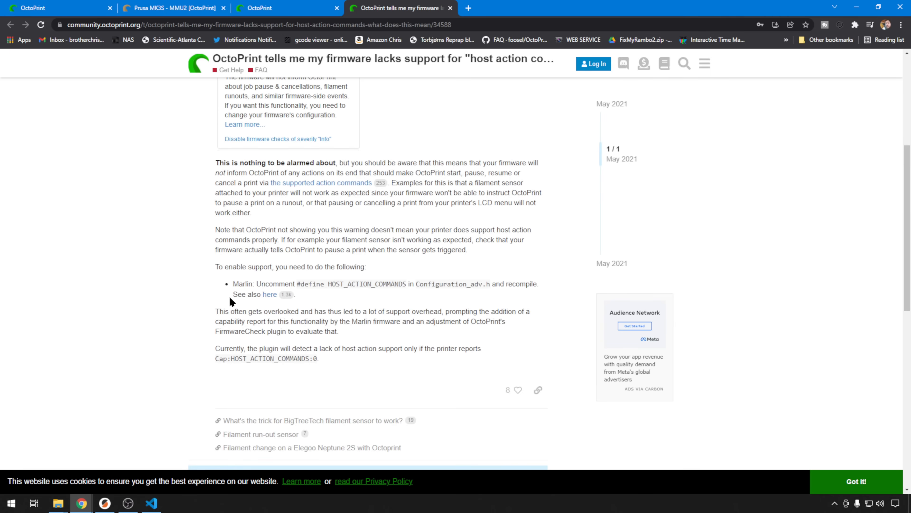
pyautogui.moveTo(269, 294)
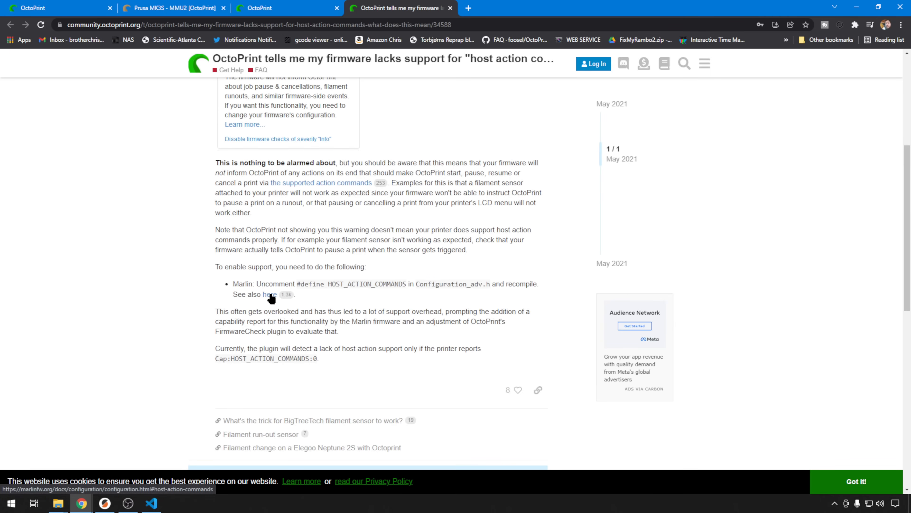
# Follow the 'here' link to the Marlin docs' Host Action Commands section.
pyautogui.click(269, 295)
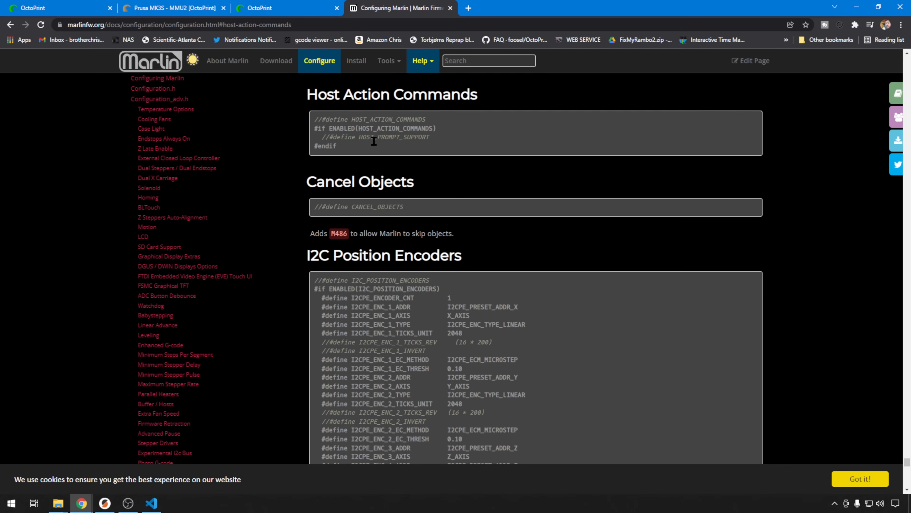
pyautogui.moveTo(371, 149)
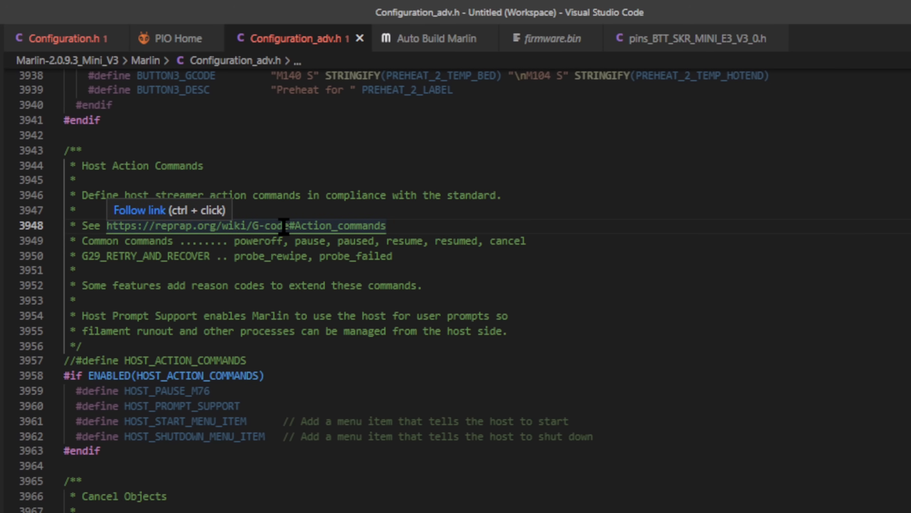
pyautogui.moveTo(331, 226)
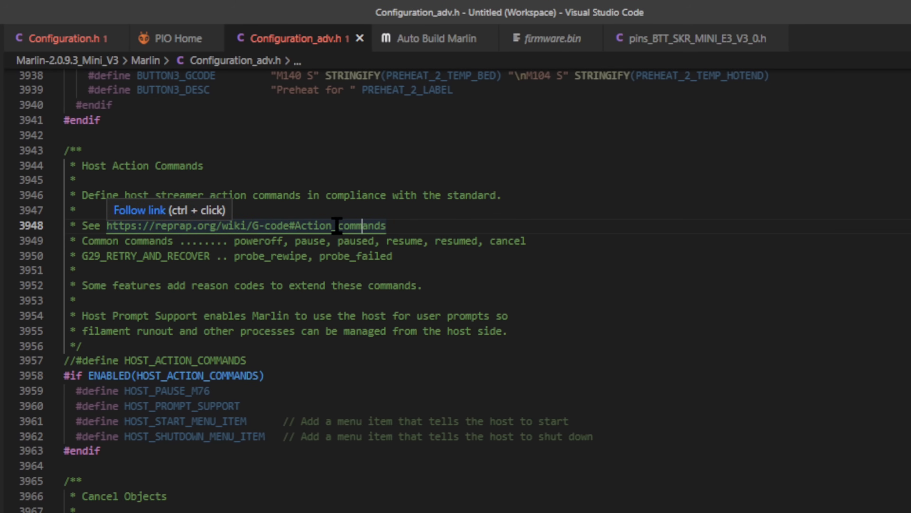
# Follow the reprap.org G-code link and read through the Action commands list.
pyautogui.click(246, 226)
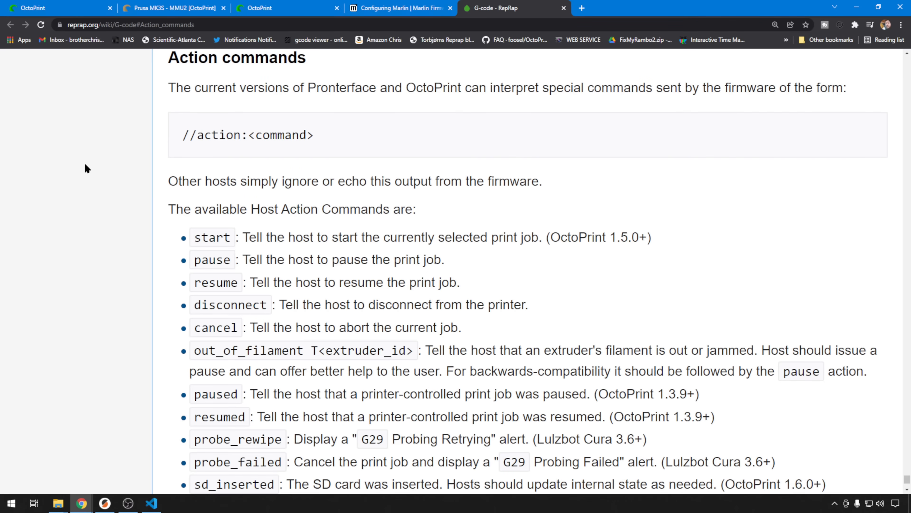
pyautogui.moveTo(175, 243)
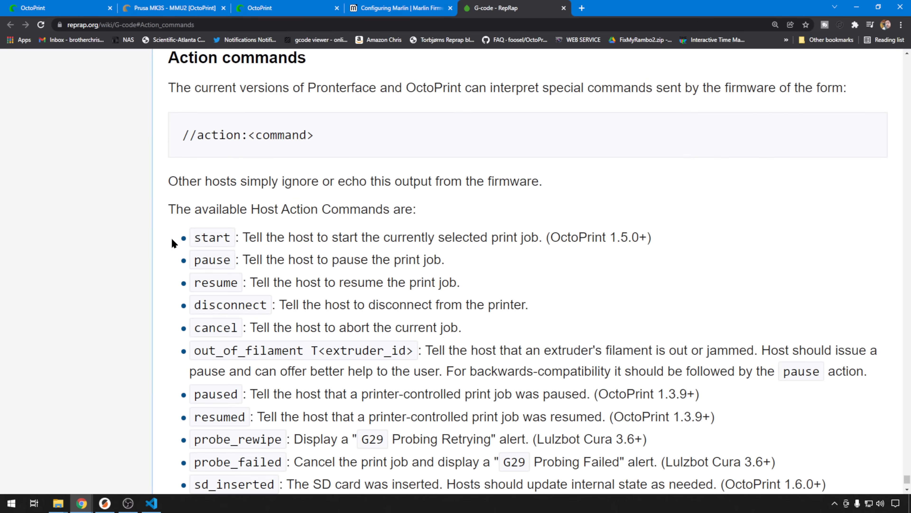
pyautogui.moveTo(174, 296)
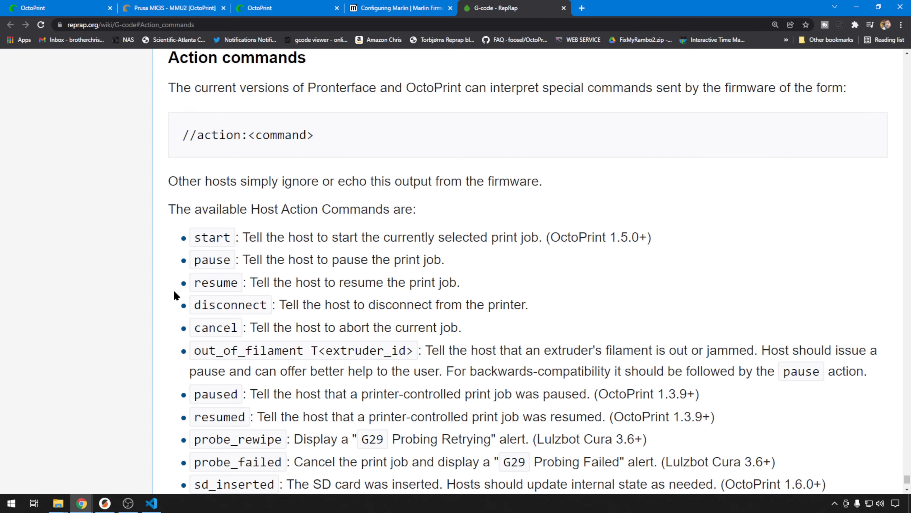
pyautogui.scroll(-3)
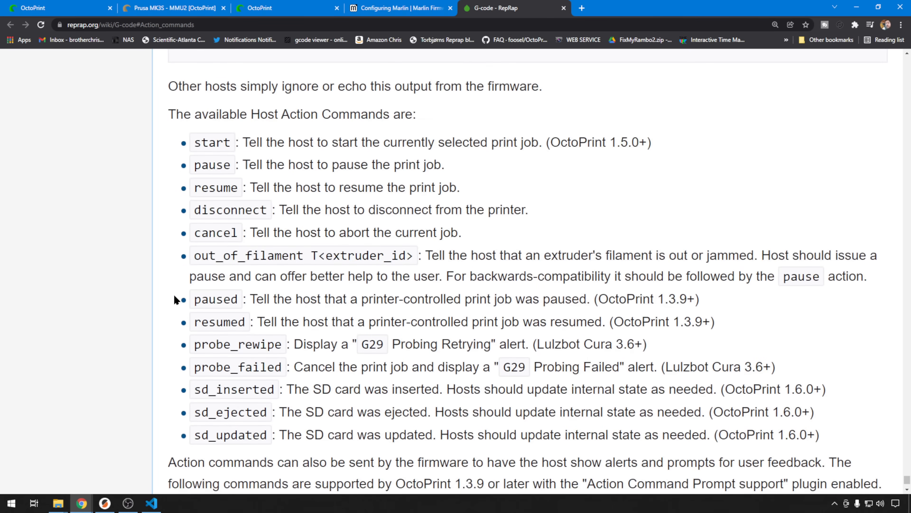
pyautogui.scroll(-3)
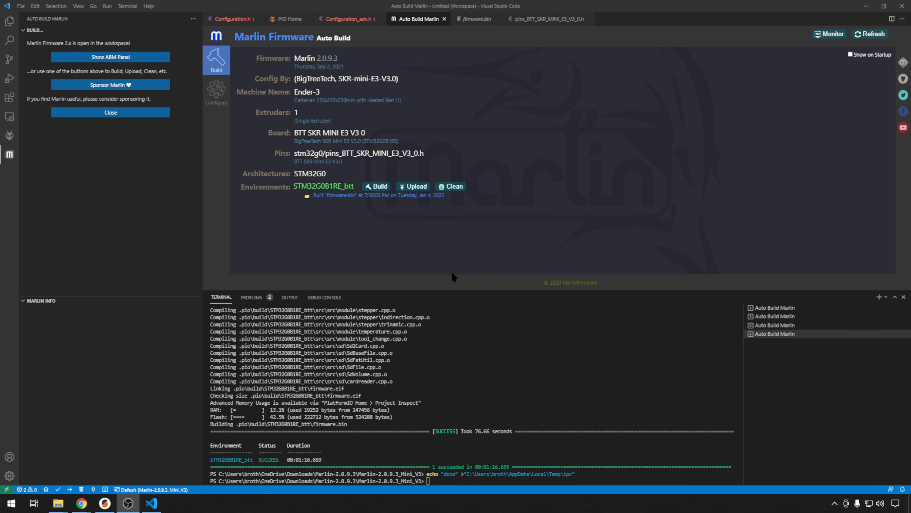
pyautogui.moveTo(339, 200)
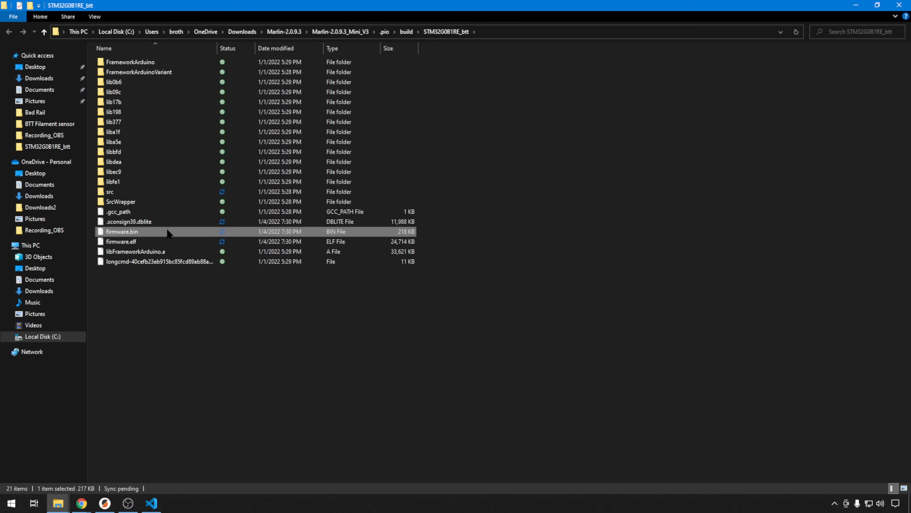
pyautogui.moveTo(122, 231)
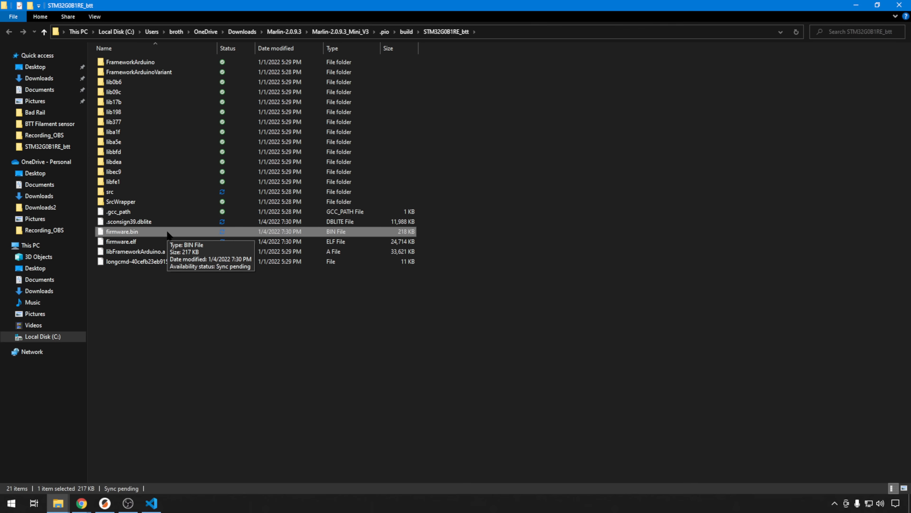
# Select the newly built firmware.bin in the STM32G0B1RE_btt build folder.
pyautogui.click(81, 503)
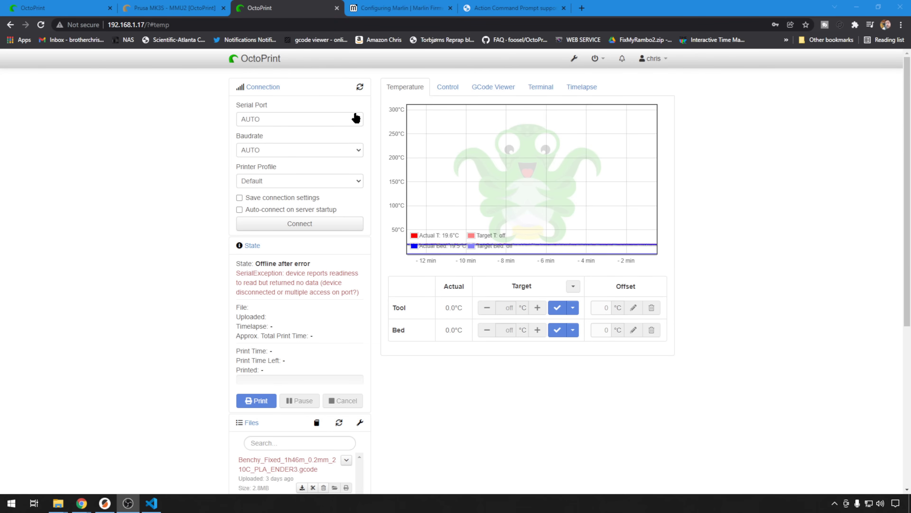
# Reconnect the printer and find Cap:HOST_ACTION_COMMANDS:1 in the Terminal log.
pyautogui.click(300, 223)
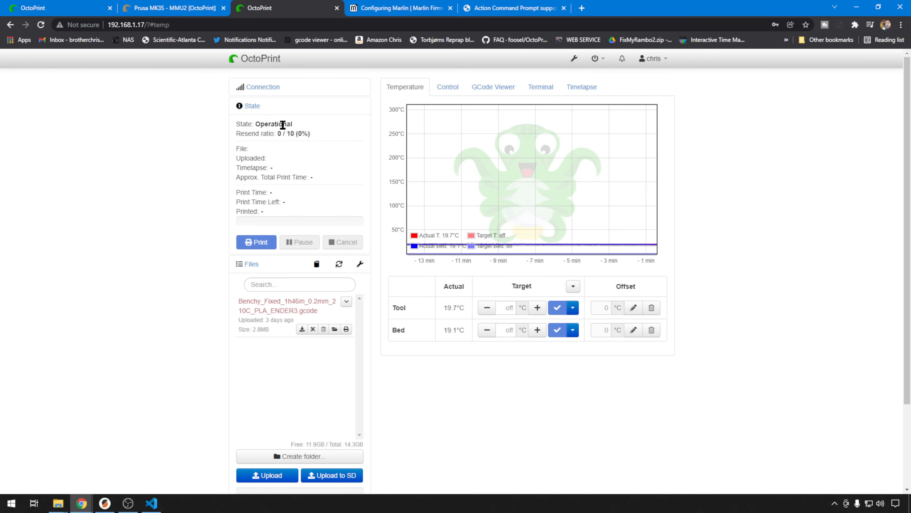
pyautogui.click(540, 86)
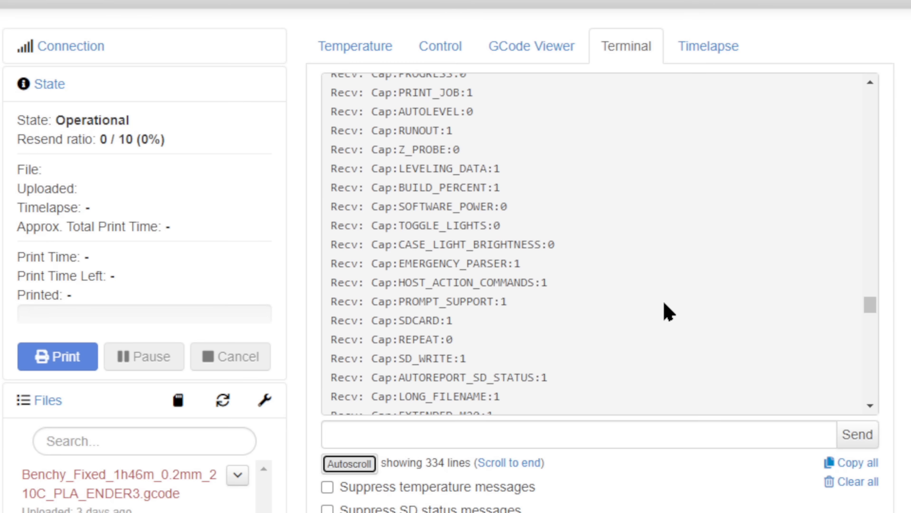
pyautogui.moveTo(550, 270)
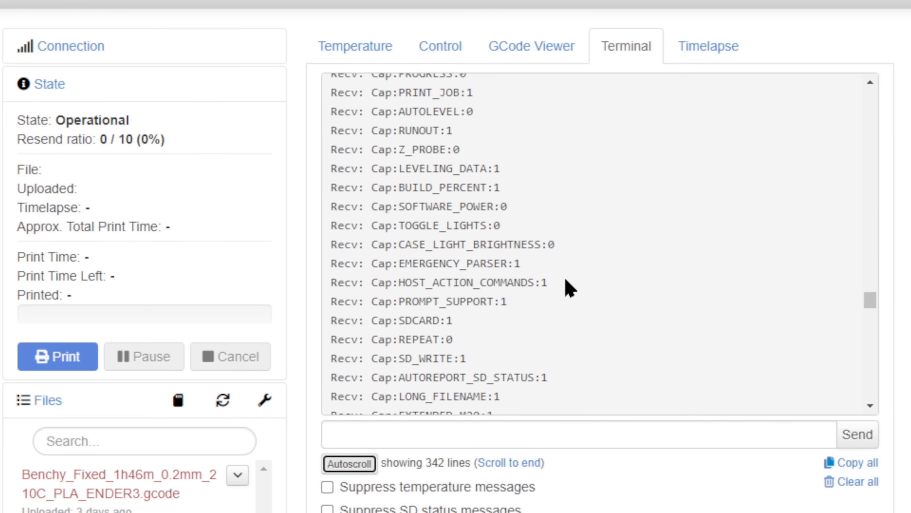
pyautogui.doubleClick(470, 282)
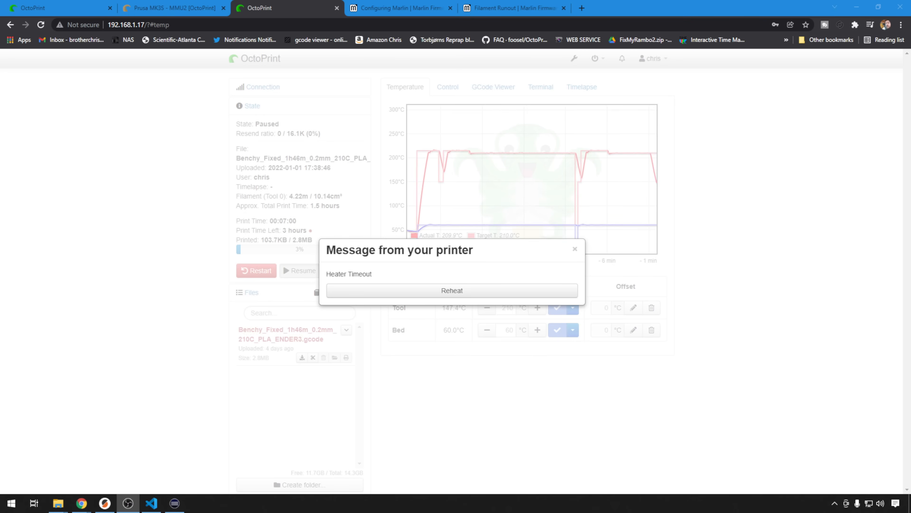
# Reheat the timed-out nozzle from the prompt, then continue once Reheat Done appears.
pyautogui.click(451, 290)
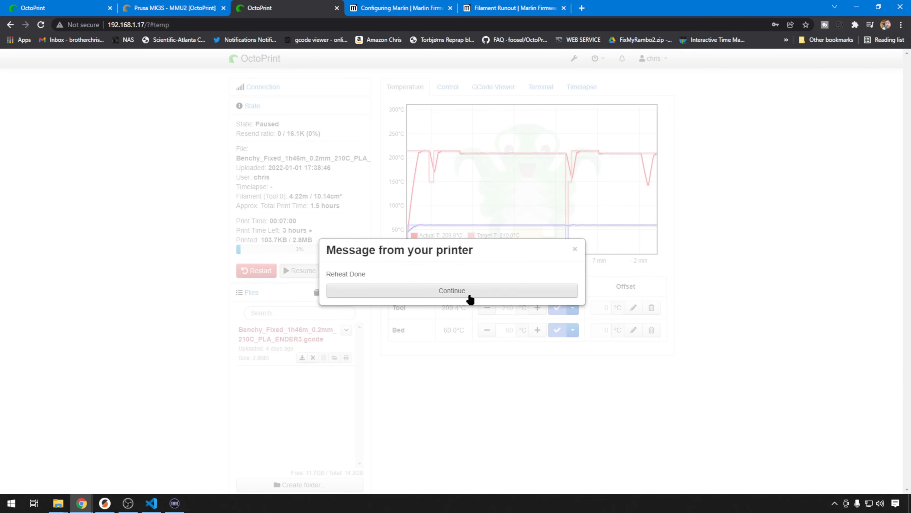
pyautogui.click(451, 290)
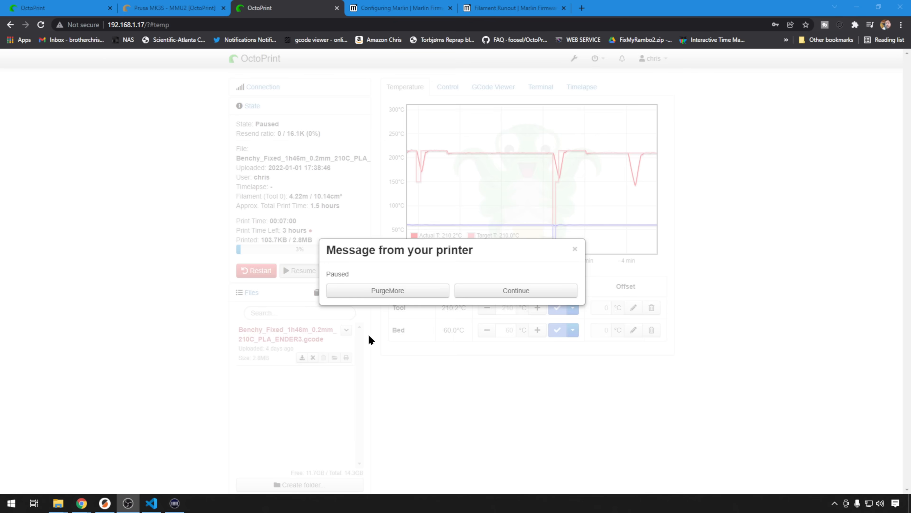